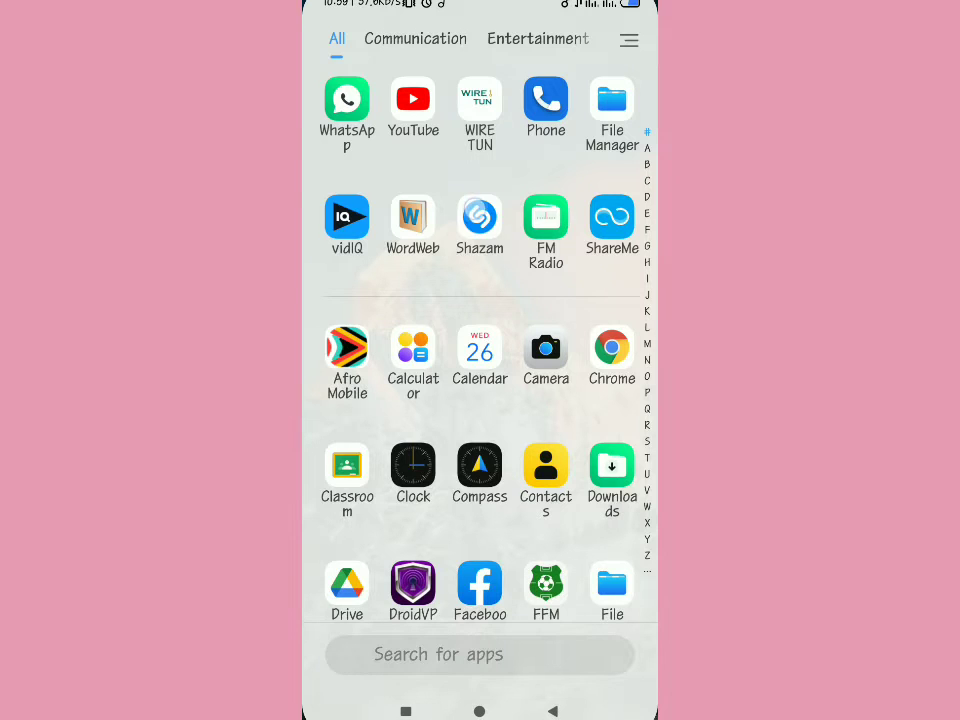
Launch Shazam from the app drawer and switch to its Library page
left_click(480, 216)
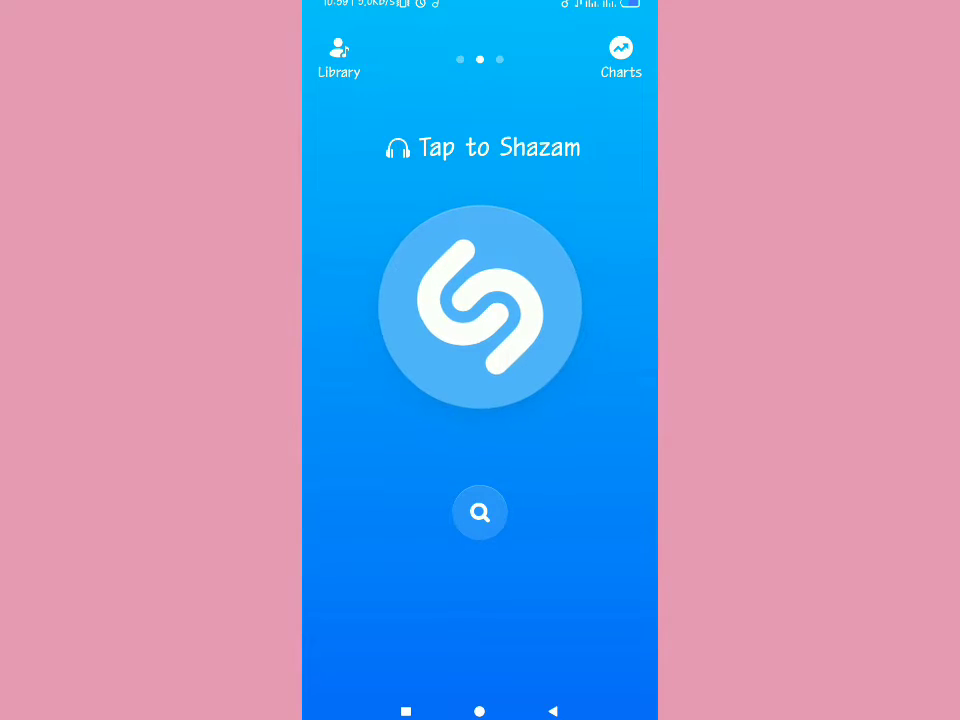
left_click(480, 304)
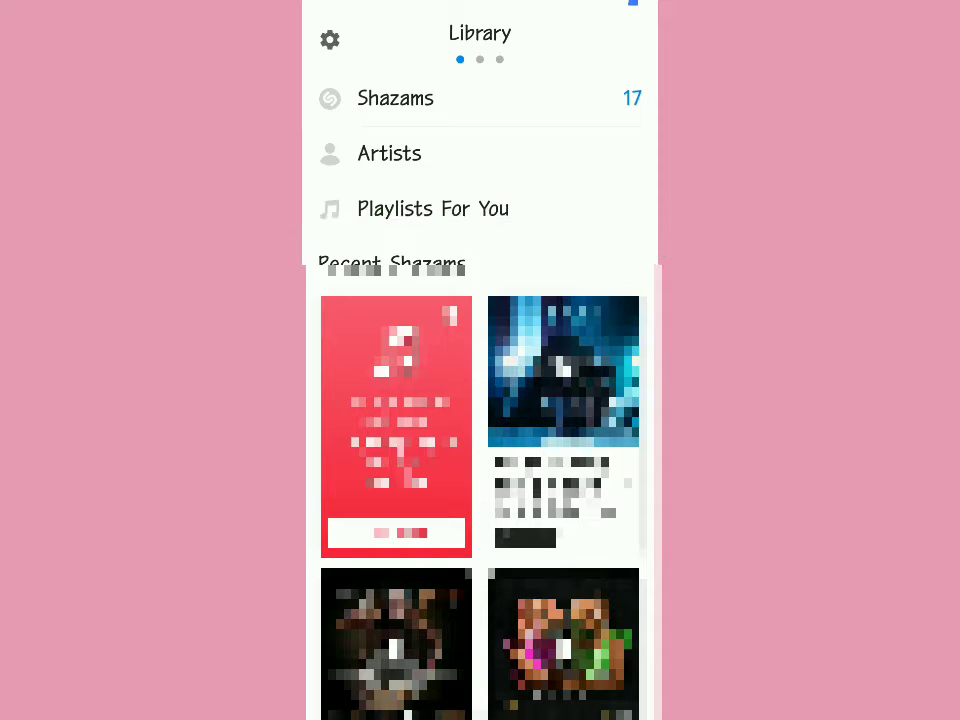
Open Shazam's Settings from the Library page gear icon
left_click_drag(548, 272, 672, 412)
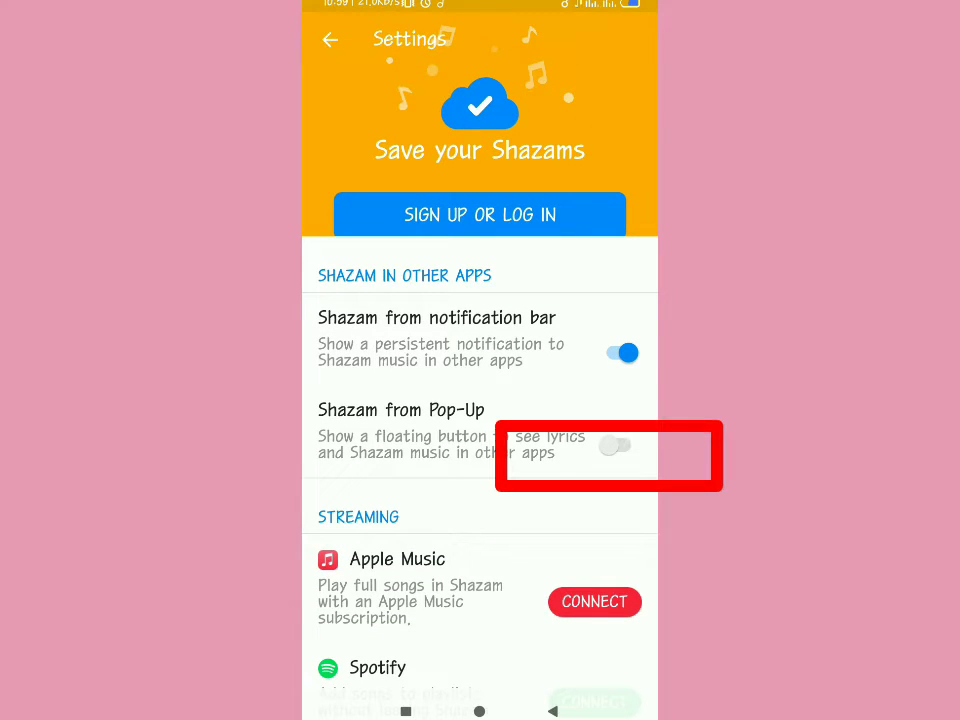
Switch on 'Shazam from Pop-Up' so the floating button shows over the home screen
left_click(620, 448)
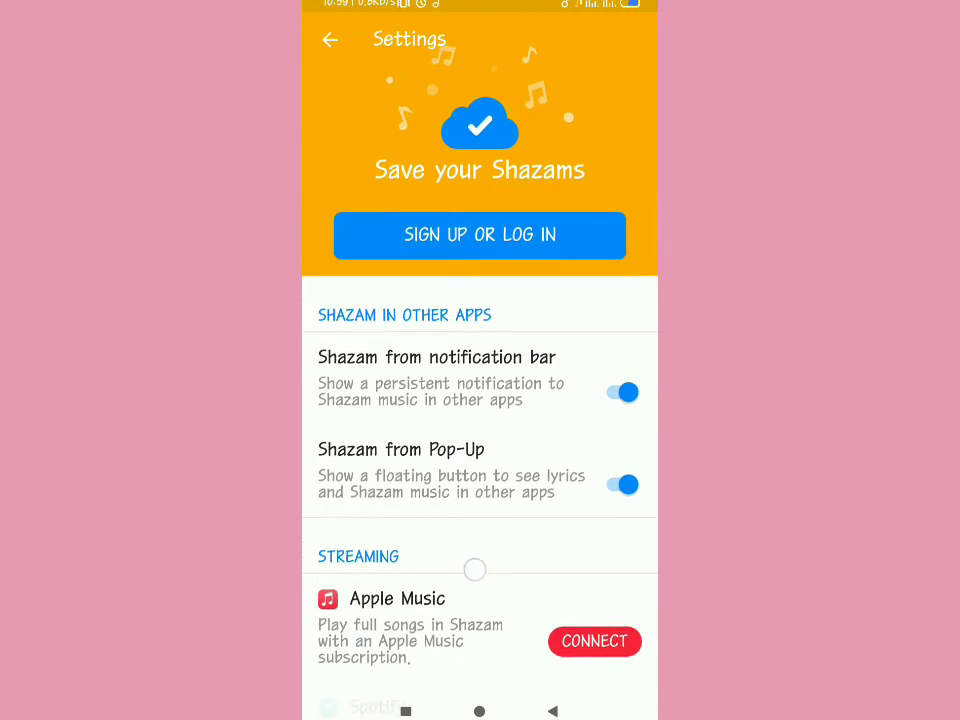
scroll("down", 3)
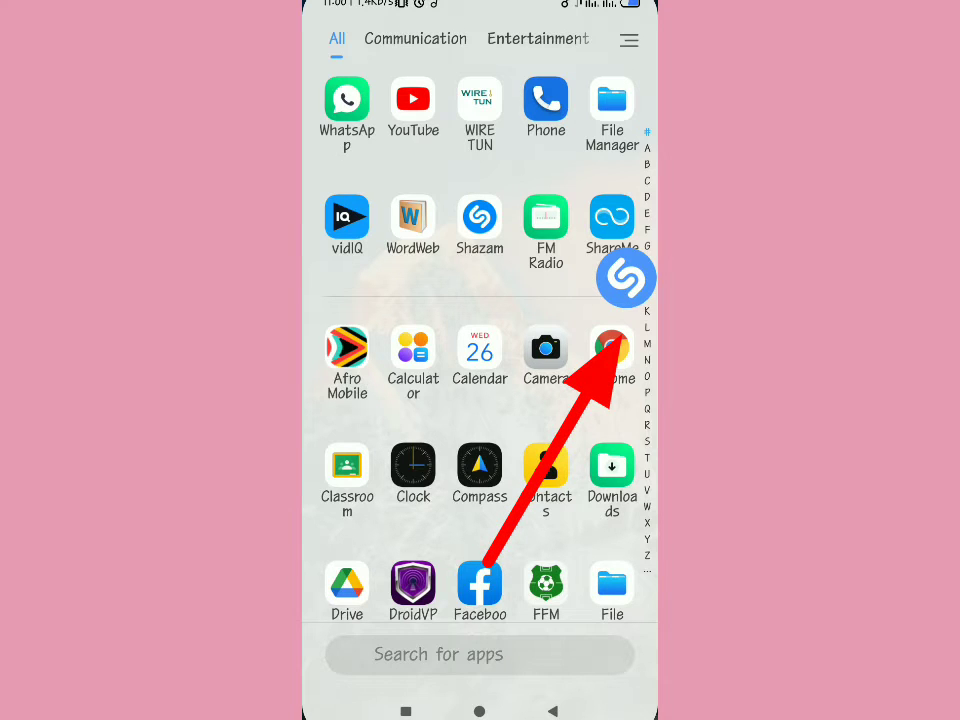
Bring up the Android recent-apps overview showing Shazam among the cards
left_click(544, 220)
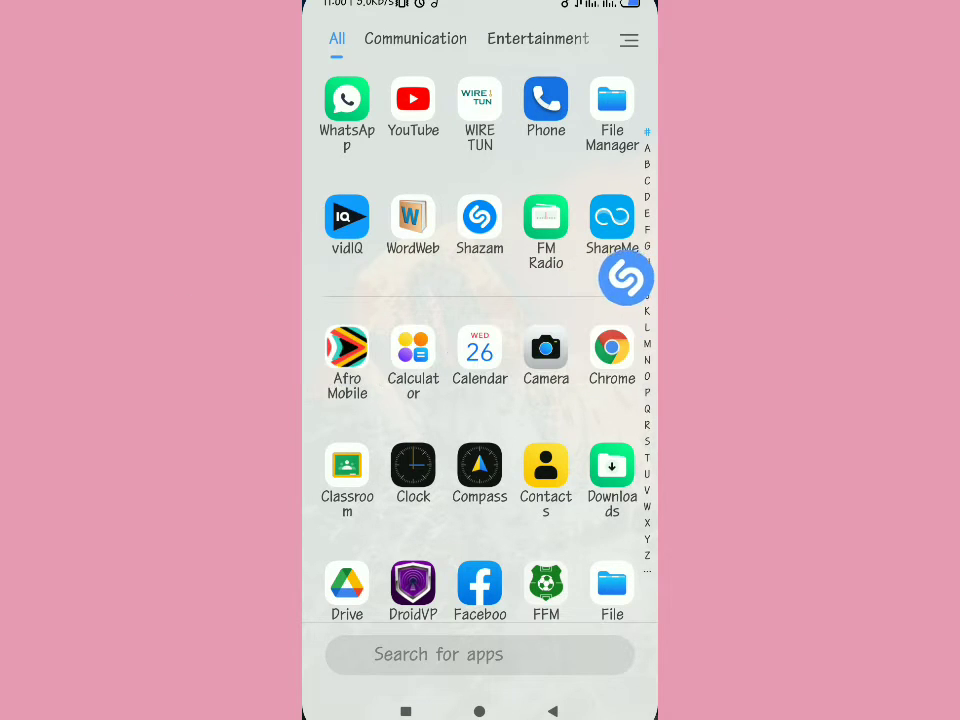
left_click(626, 278)
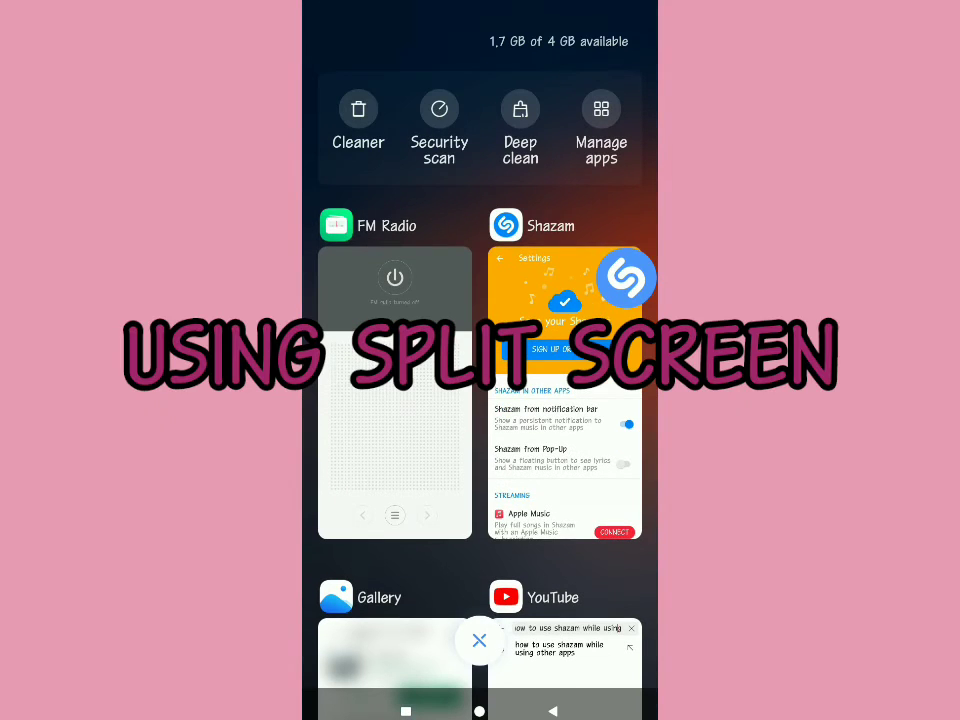
Put Shazam's Settings in the top split-screen half above the Android Apps settings page
left_click(564, 390)
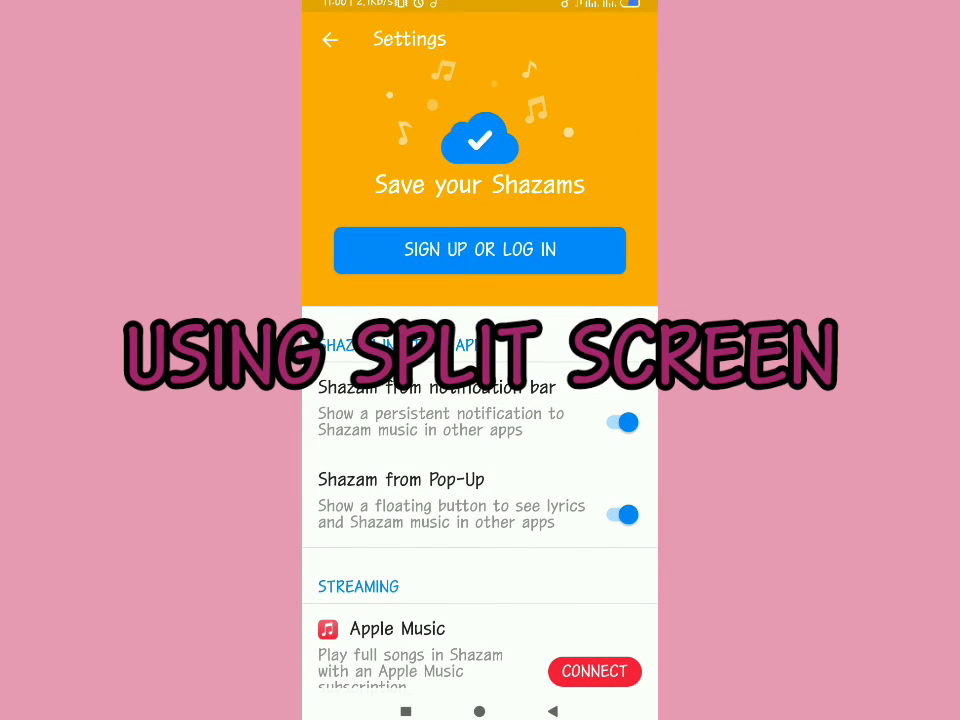
left_click(616, 516)
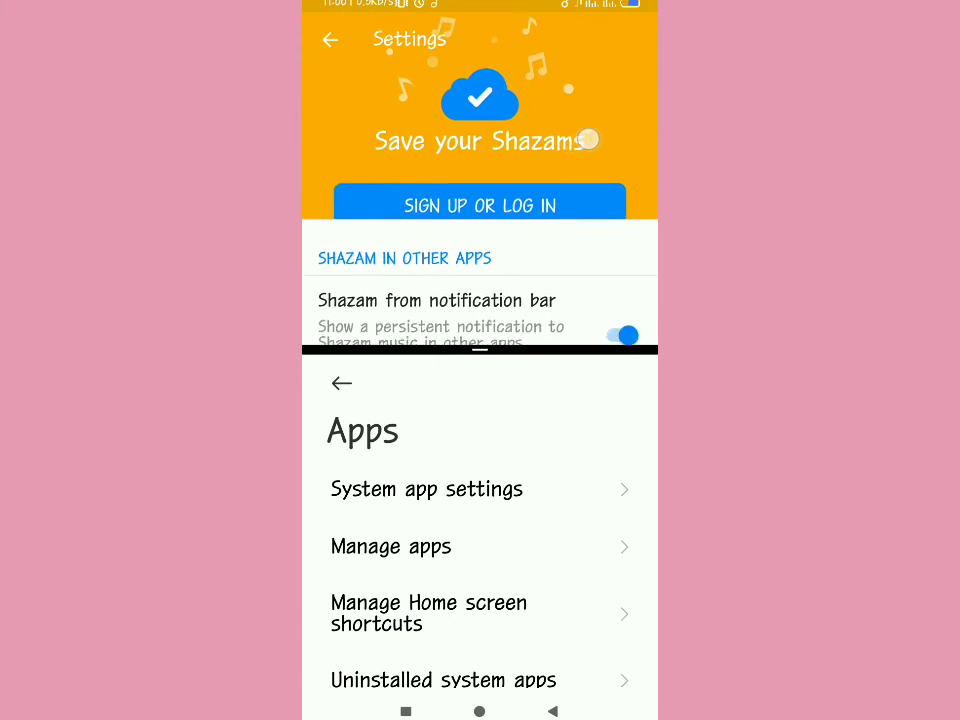
scroll("down", 3)
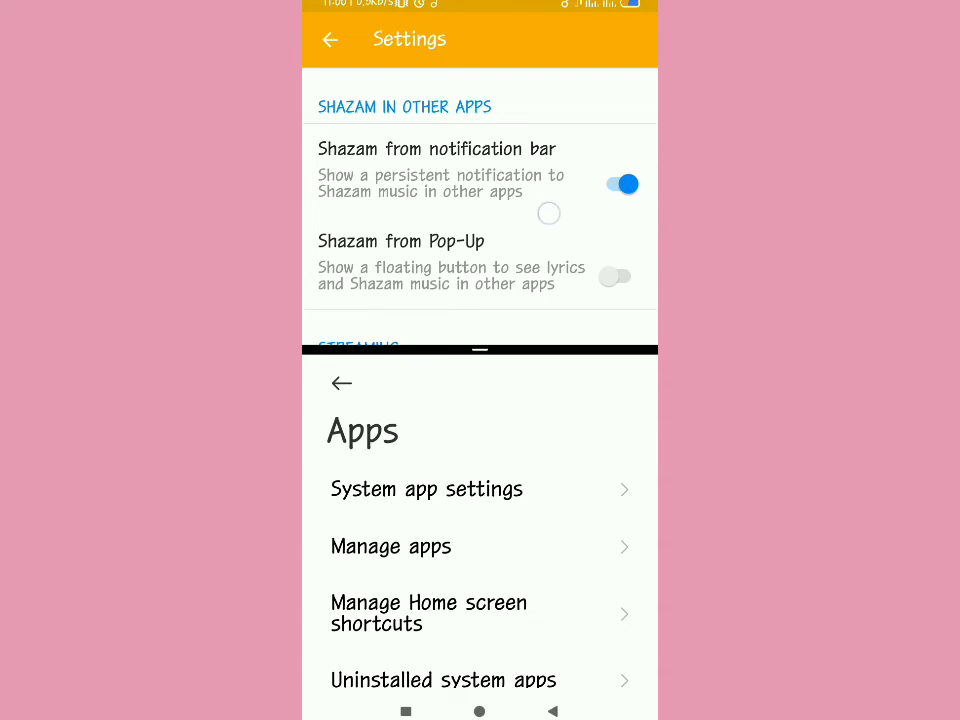